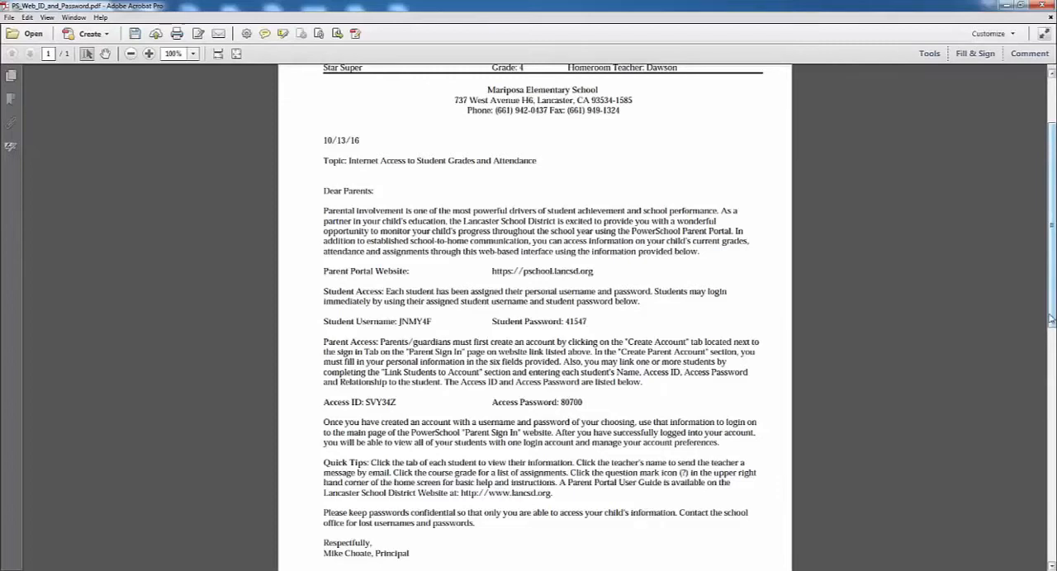
# - From the sign-in page, start a new parent account via Create Account, landing on the empty form
pyautogui.scroll(3)
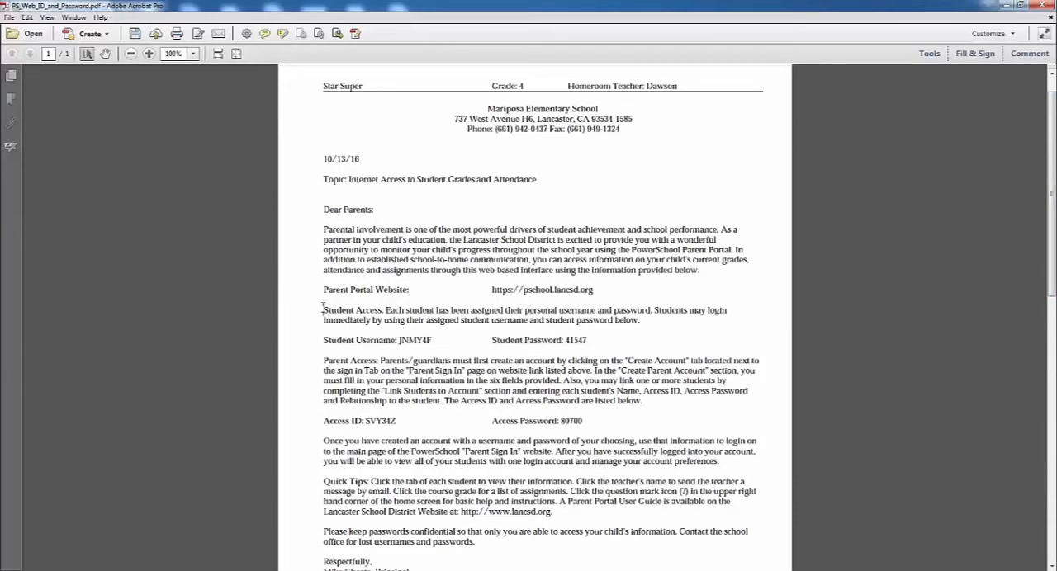
pyautogui.moveTo(323, 310); pyautogui.dragTo(603, 361)
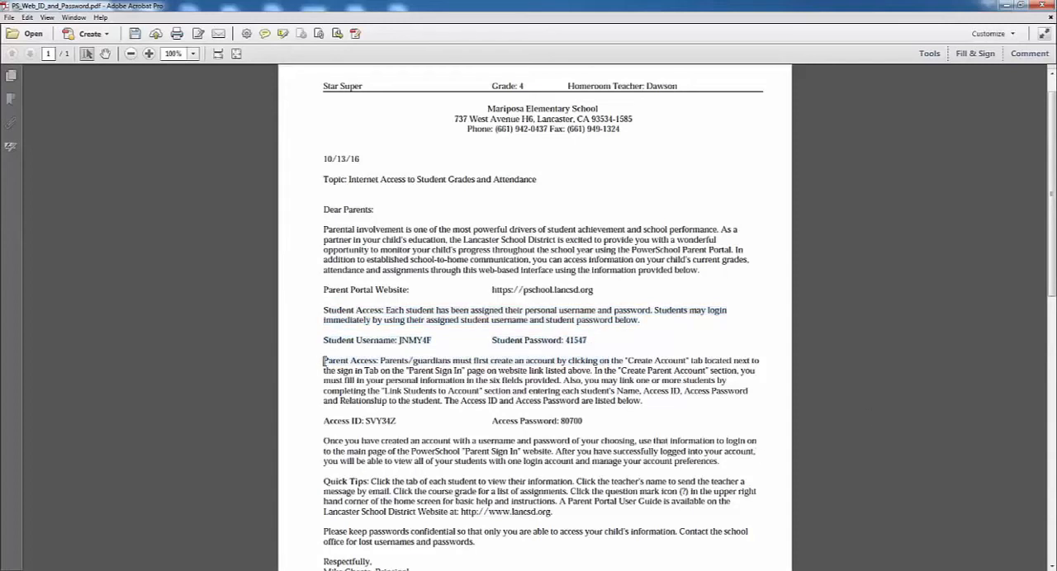
pyautogui.moveTo(323, 361); pyautogui.dragTo(587, 421)
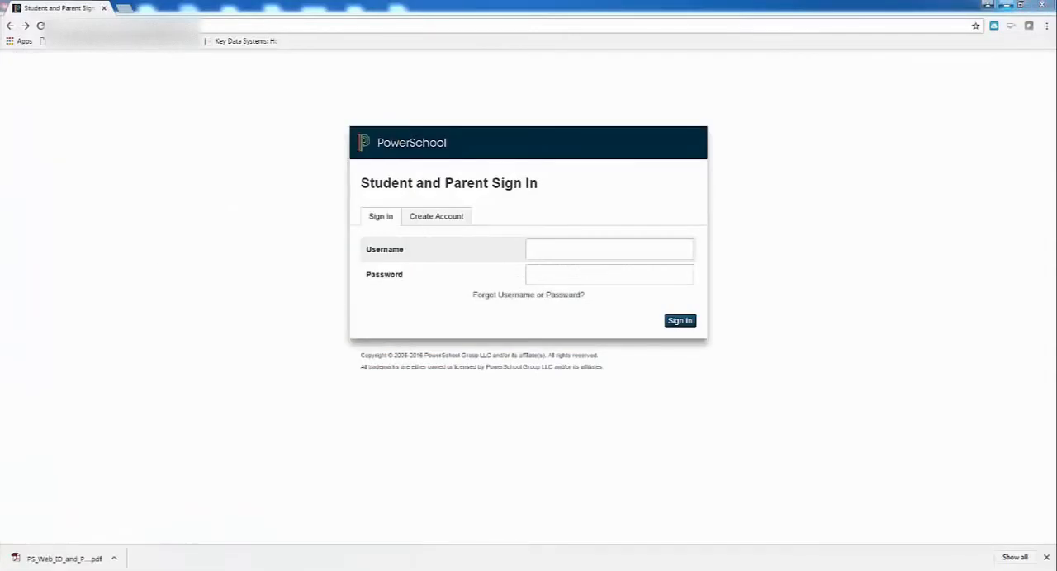
pyautogui.moveTo(648, 298)
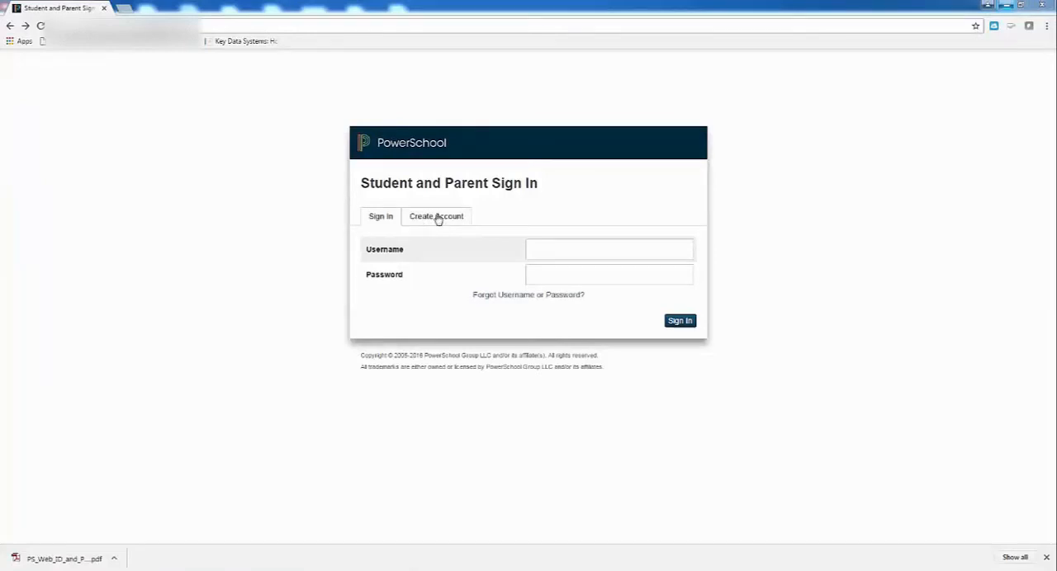
pyautogui.click(435, 216)
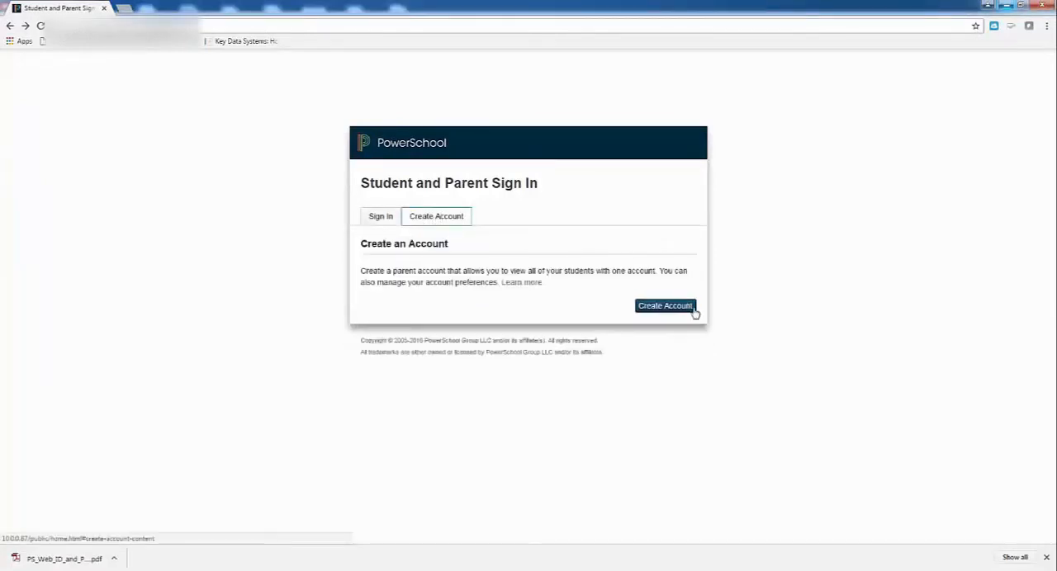
pyautogui.click(666, 306)
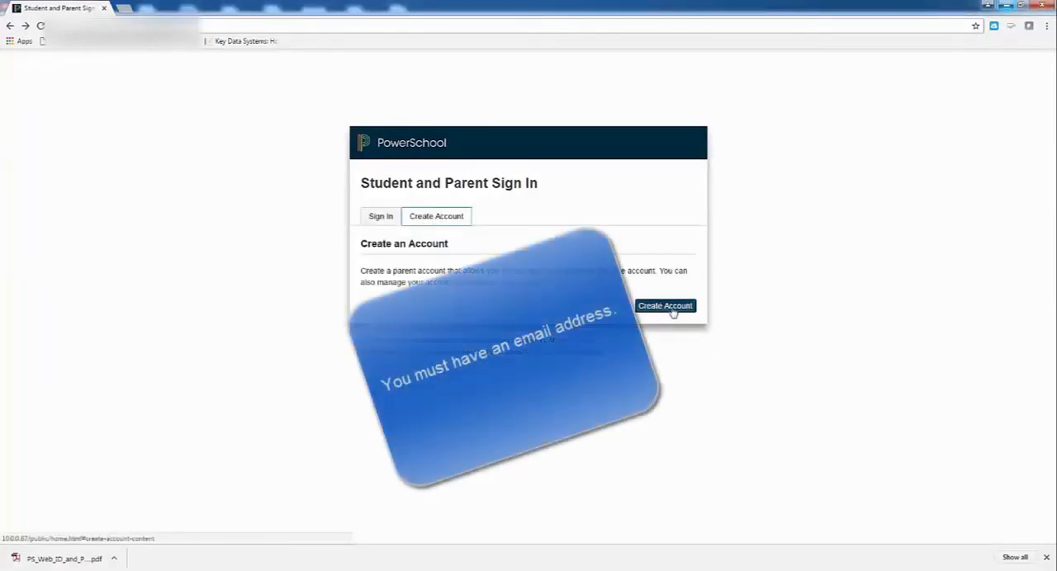
pyautogui.click(665, 306)
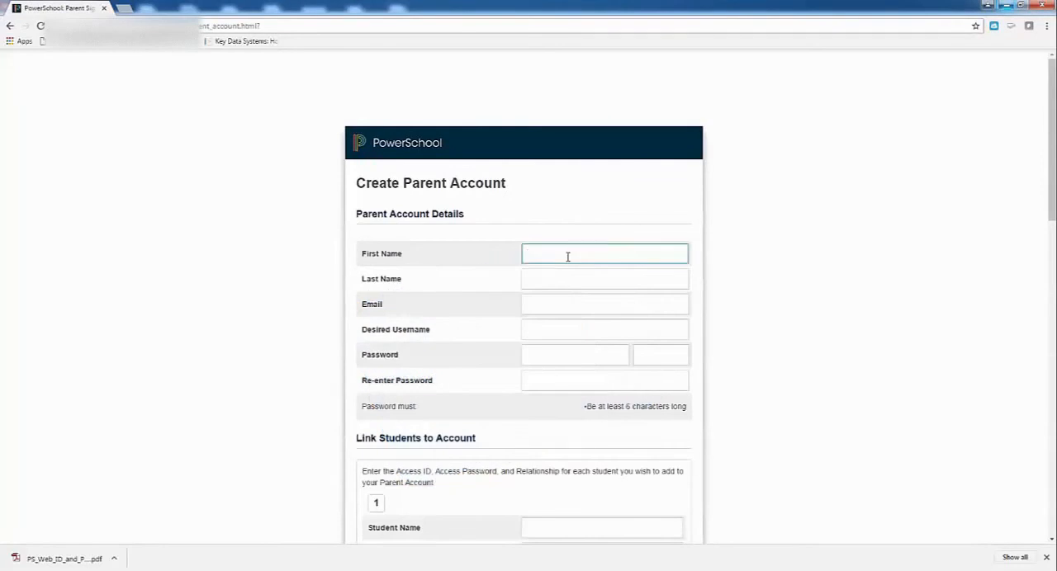
# - Fill in the parent's first name, last name, email and desired username 'maryst'
pyautogui.write('Mary')
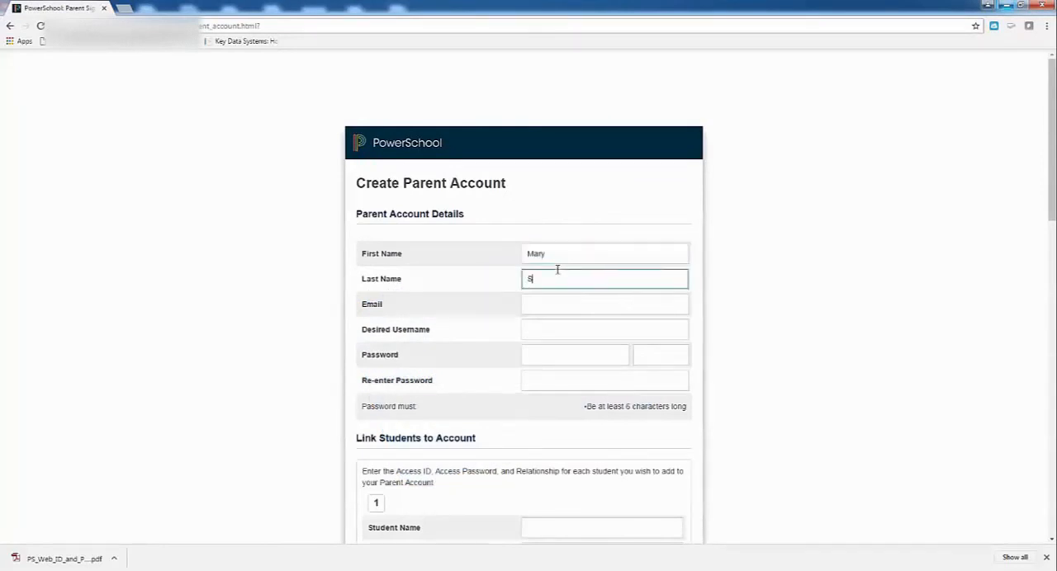
pyautogui.write('tar')
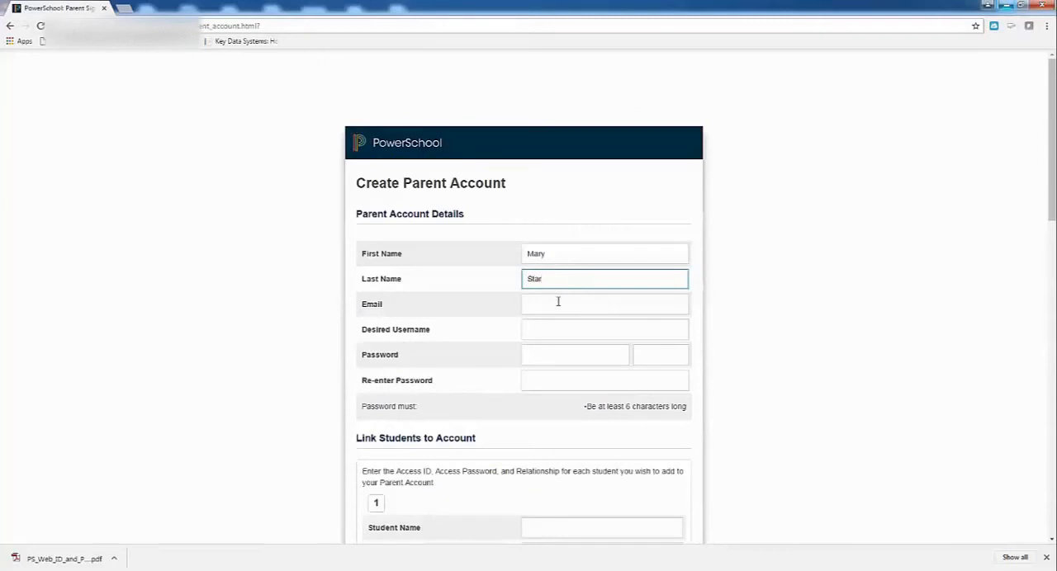
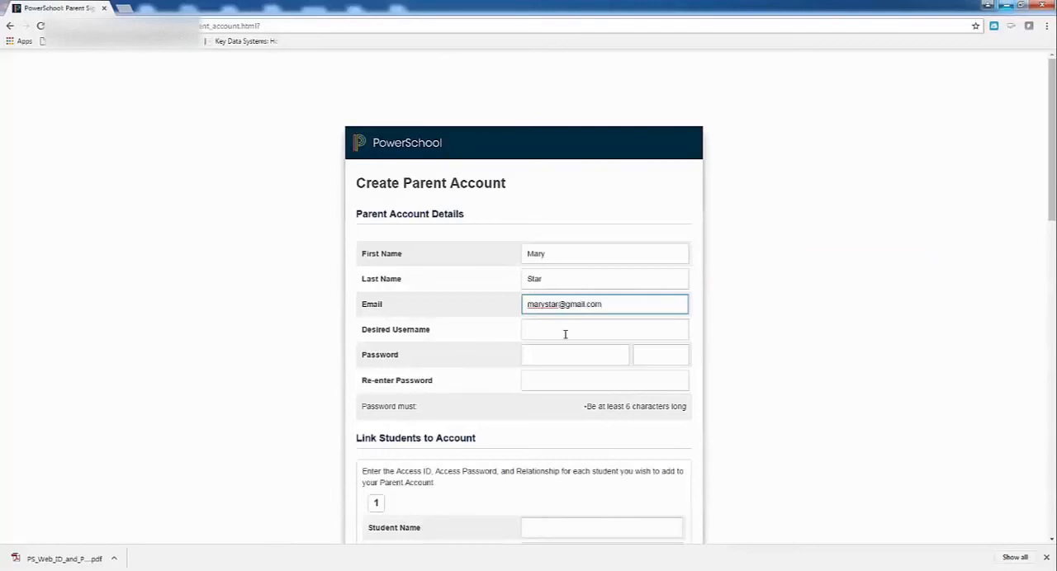
pyautogui.click(604, 329)
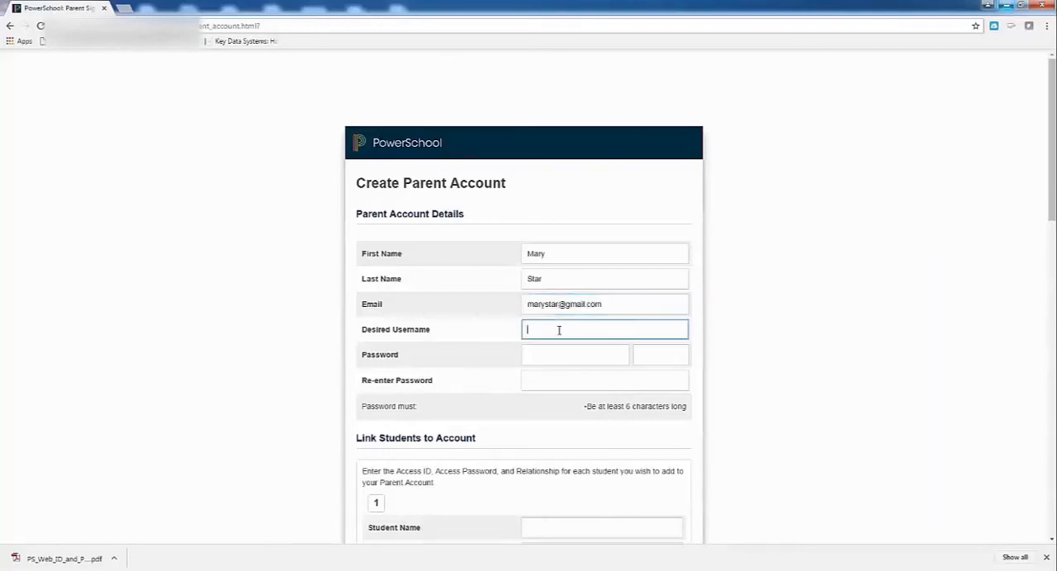
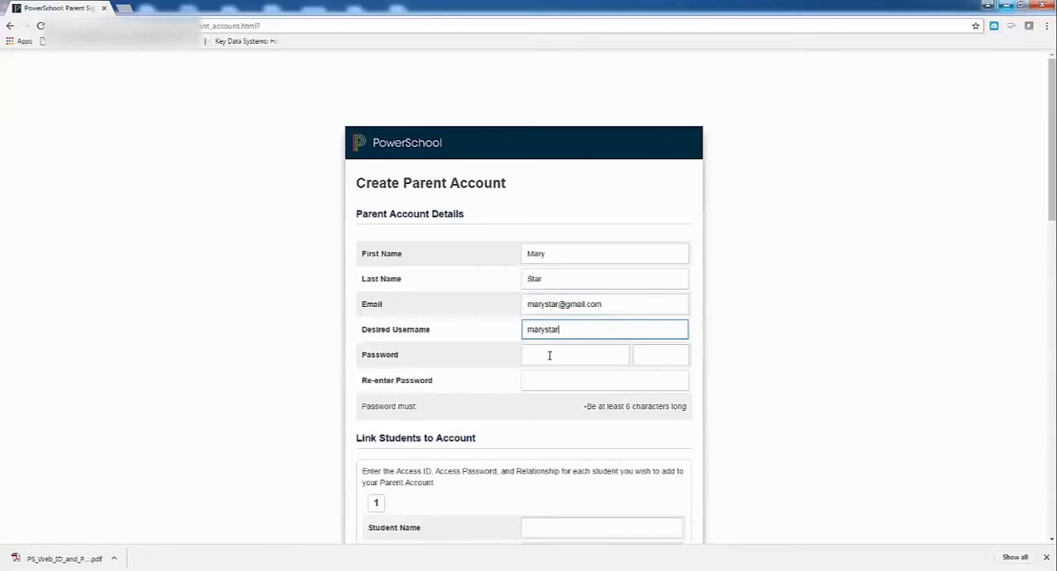
# - Enter the account password twice so both password fields match
pyautogui.click(575, 355)
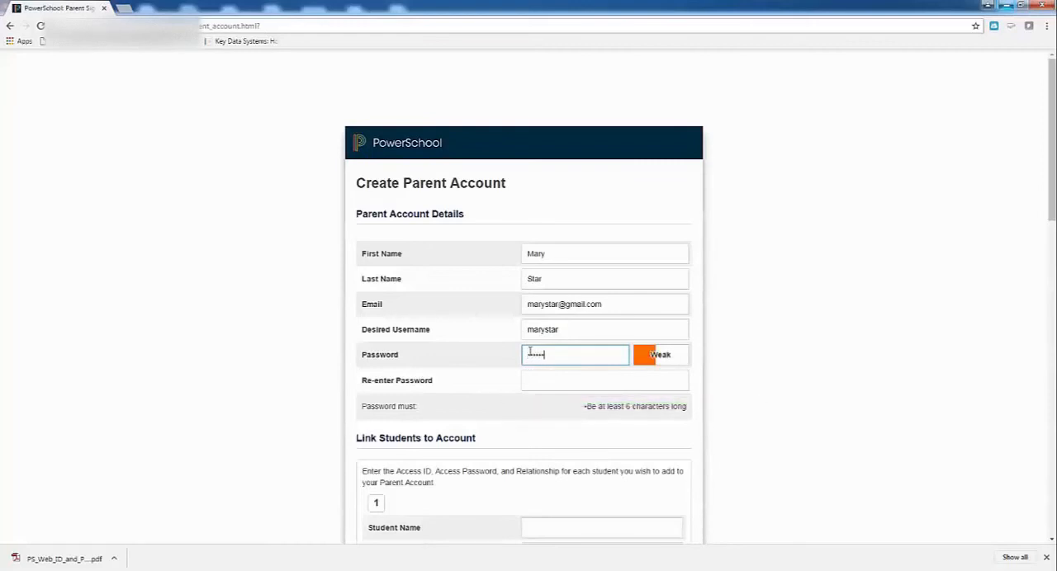
pyautogui.click(605, 381)
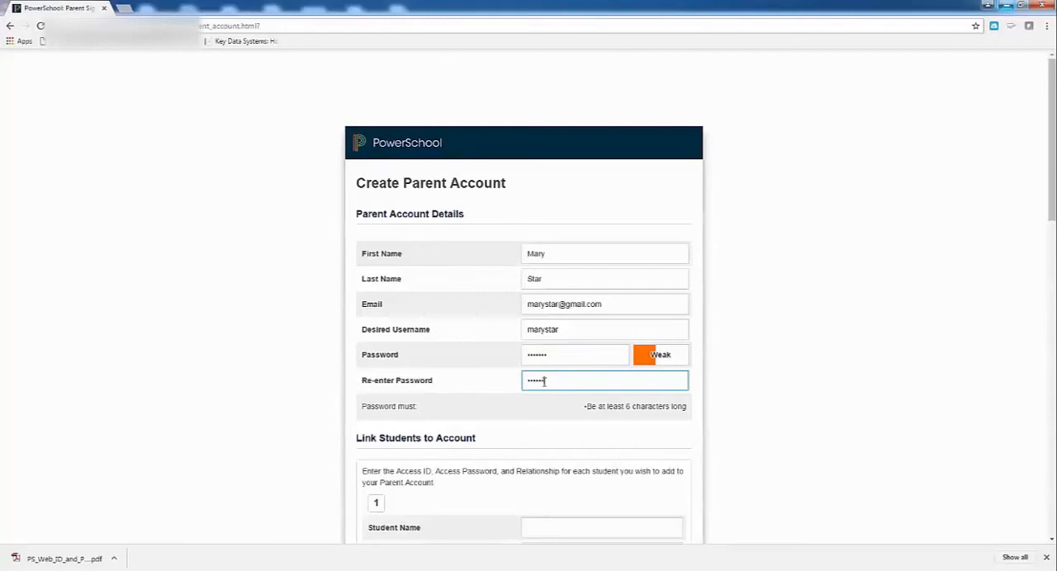
pyautogui.scroll(-3)
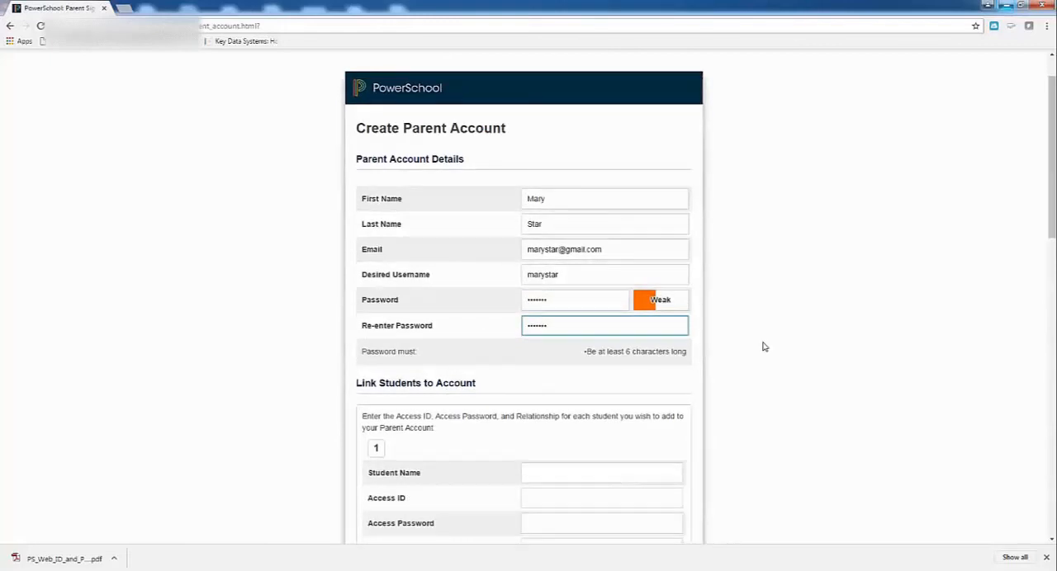
pyautogui.scroll(-3)
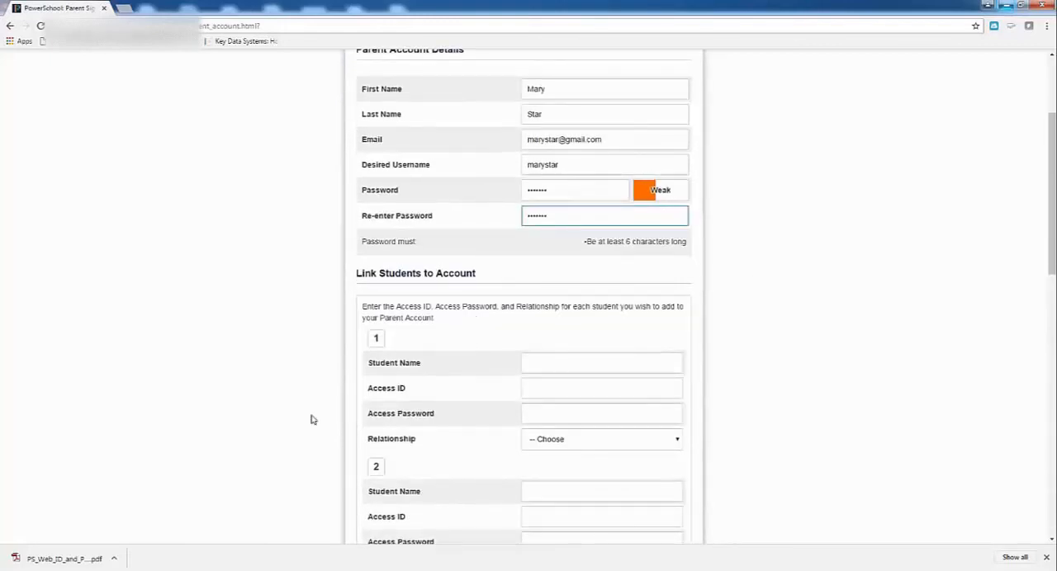
pyautogui.click(601, 363)
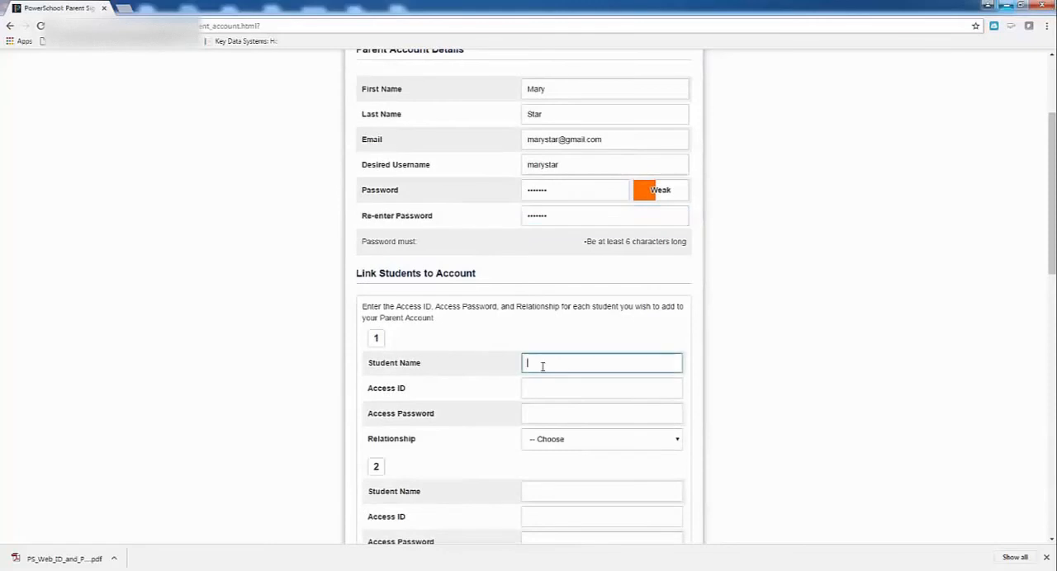
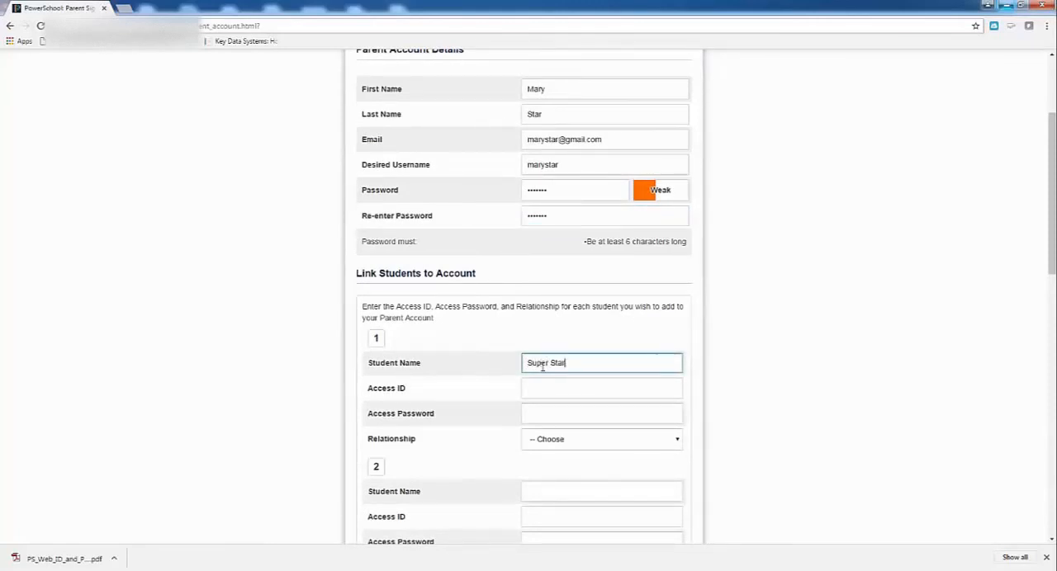
pyautogui.click(601, 388)
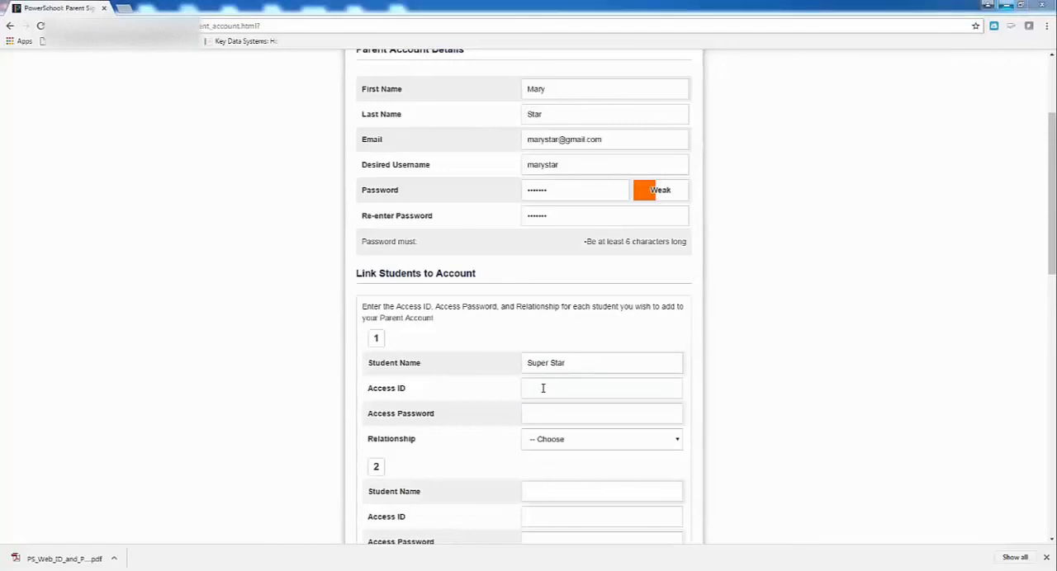
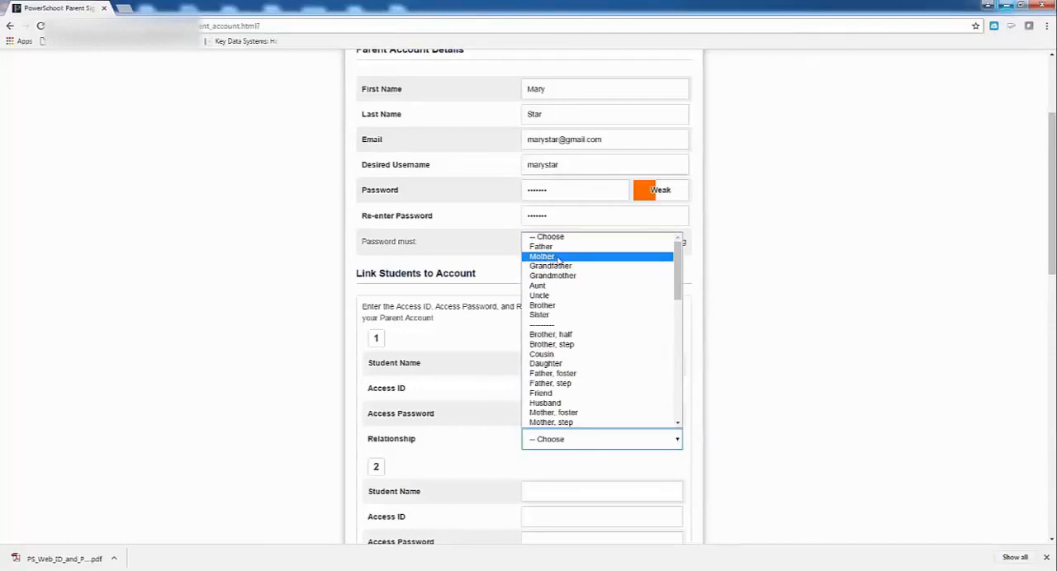
pyautogui.click(541, 256)
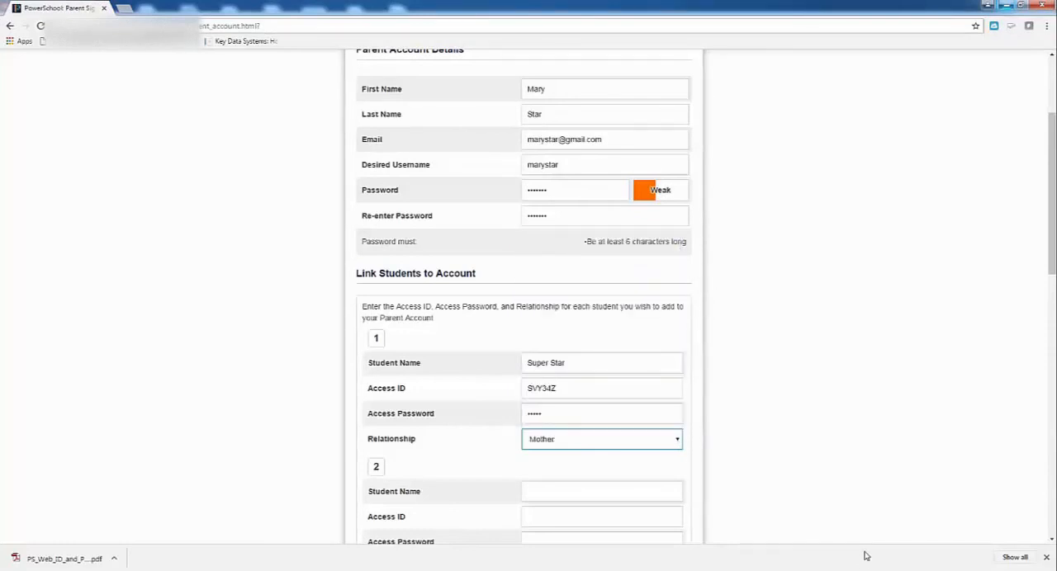
# - Submit the parent account form with the linked student using Enter
pyautogui.scroll(-3)
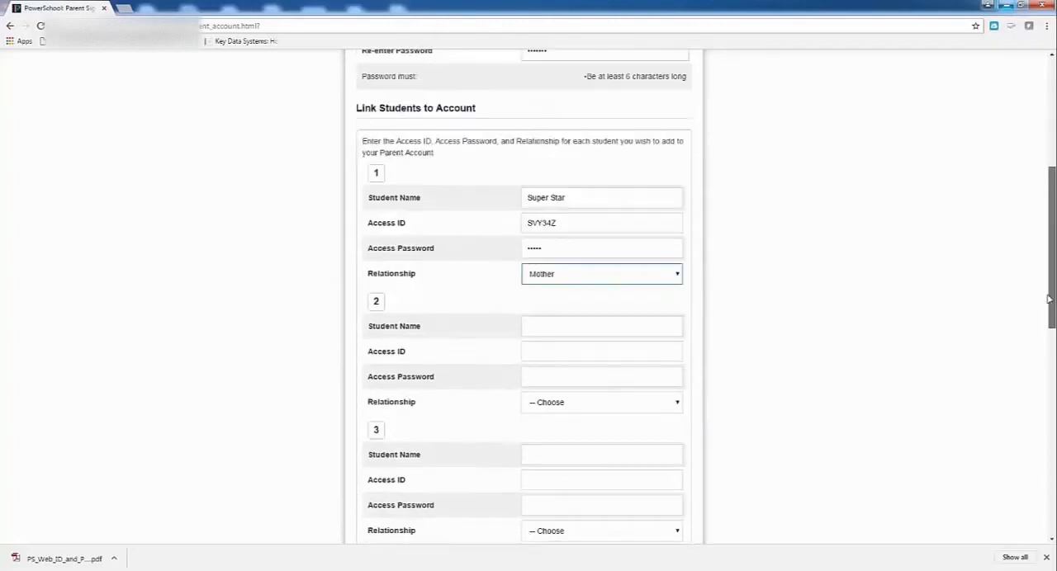
pyautogui.scroll(-3)
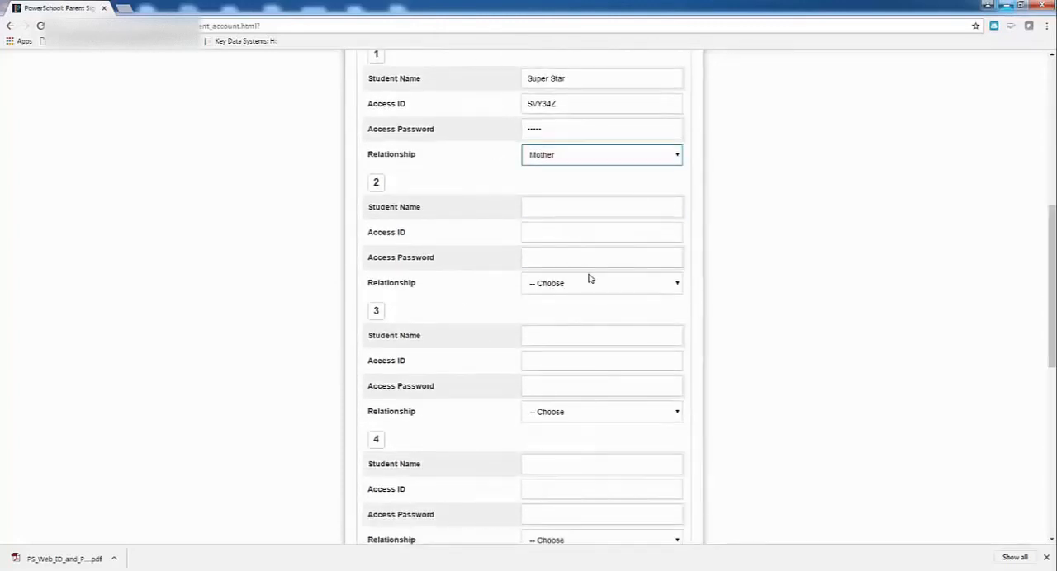
pyautogui.scroll(-3)
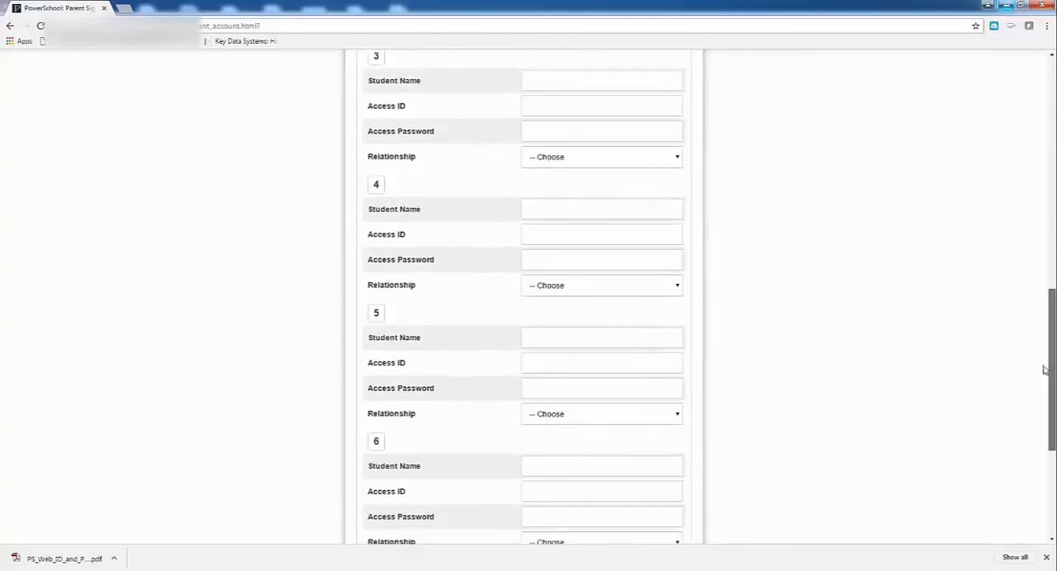
pyautogui.scroll(-3)
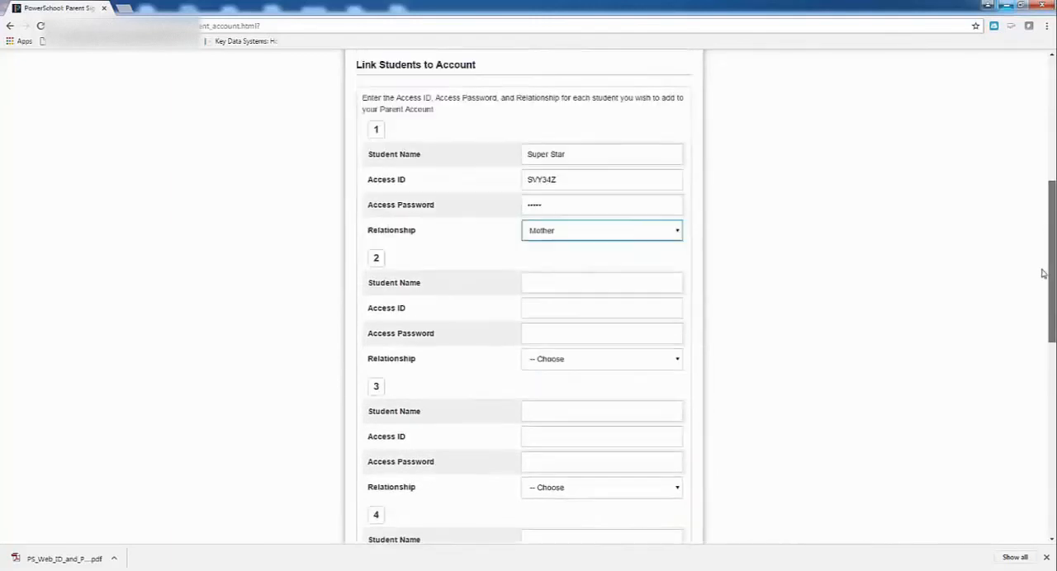
pyautogui.scroll(-3)
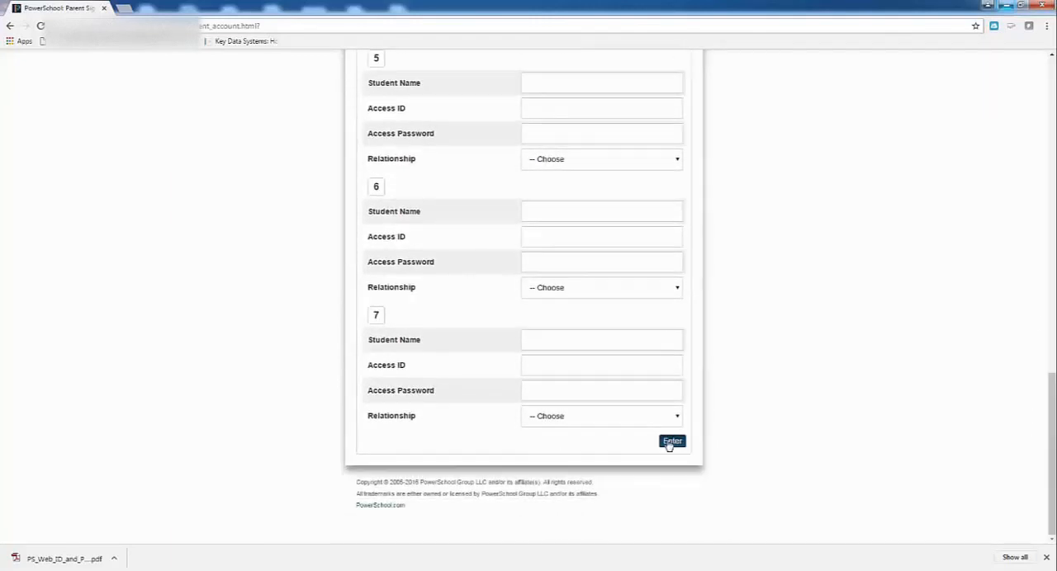
pyautogui.click(671, 441)
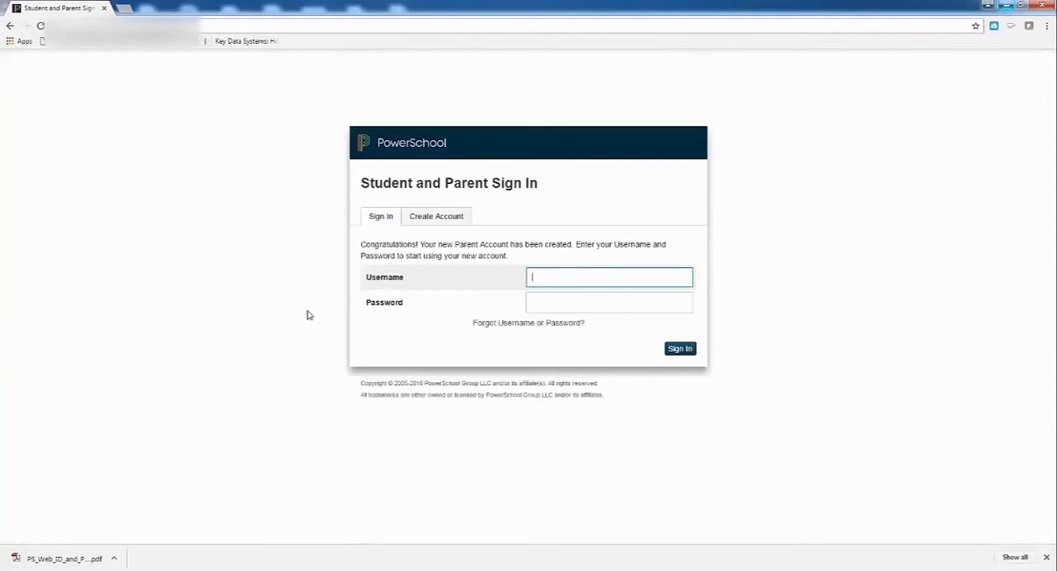
pyautogui.moveTo(548, 279)
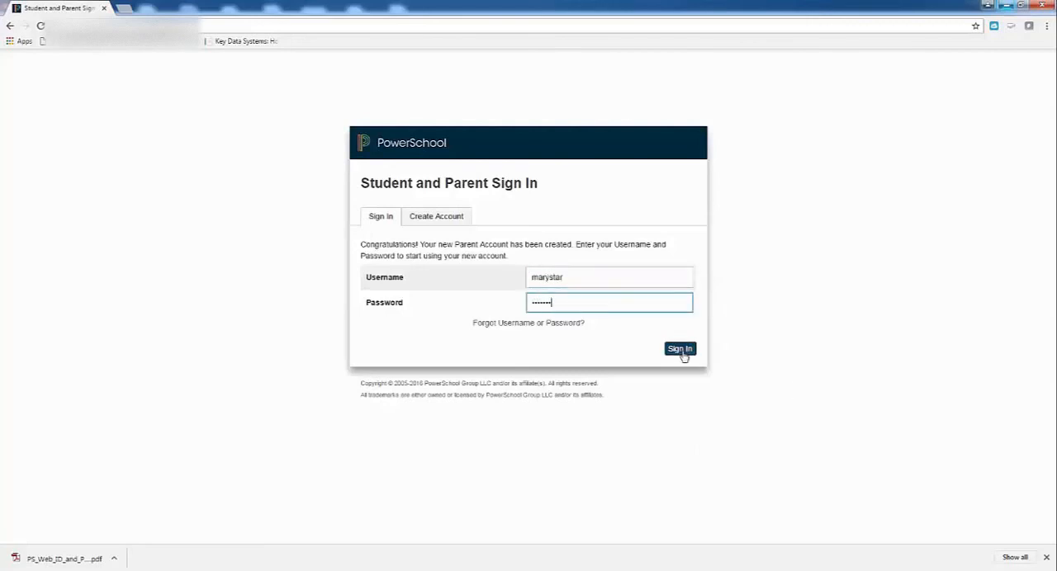
# - Sign in with the new parent username and password to reach Grades and Attendance
pyautogui.click(679, 349)
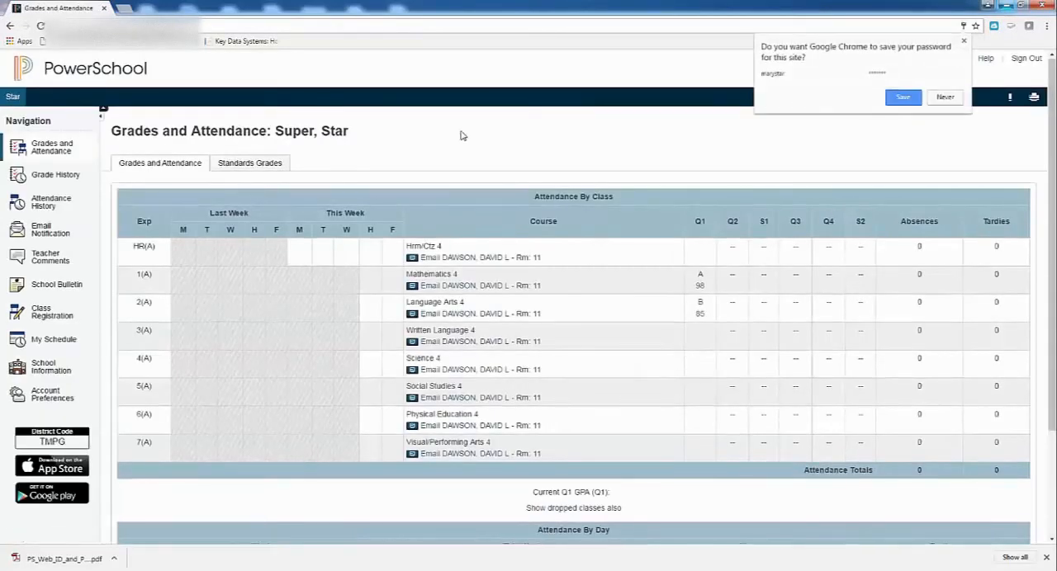
pyautogui.moveTo(306, 149)
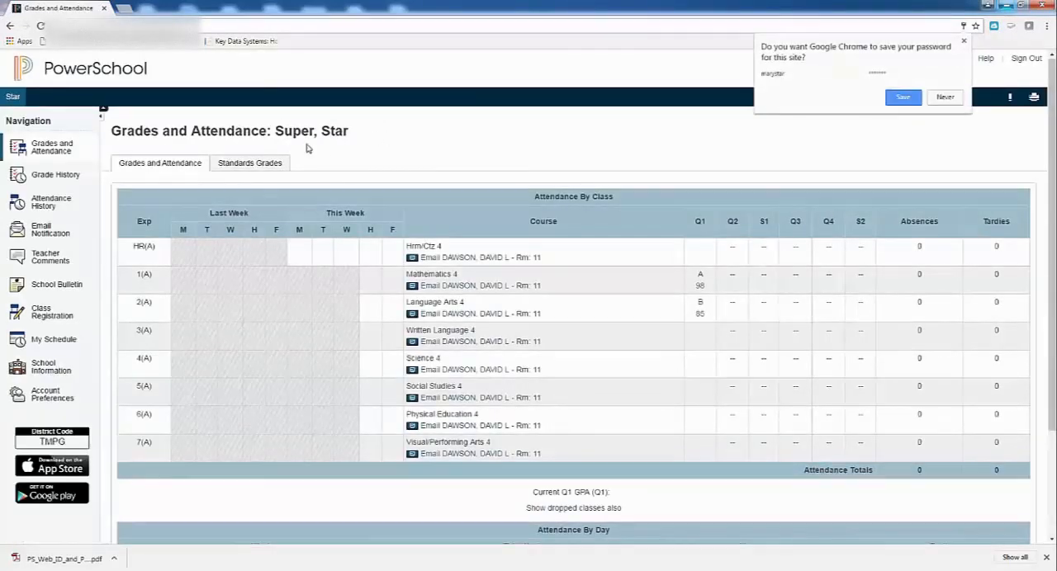
pyautogui.moveTo(830, 266)
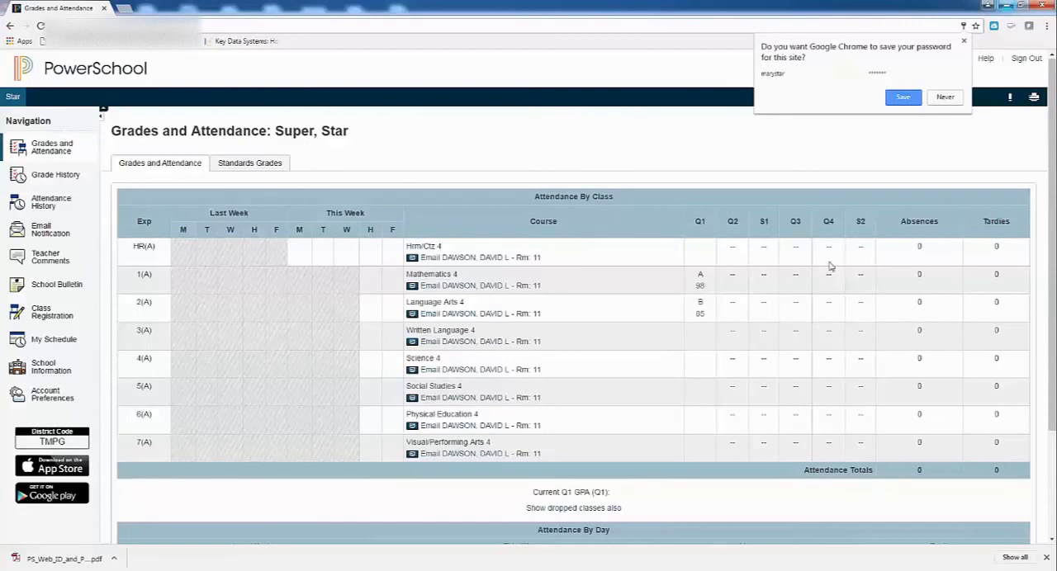
pyautogui.moveTo(720, 496)
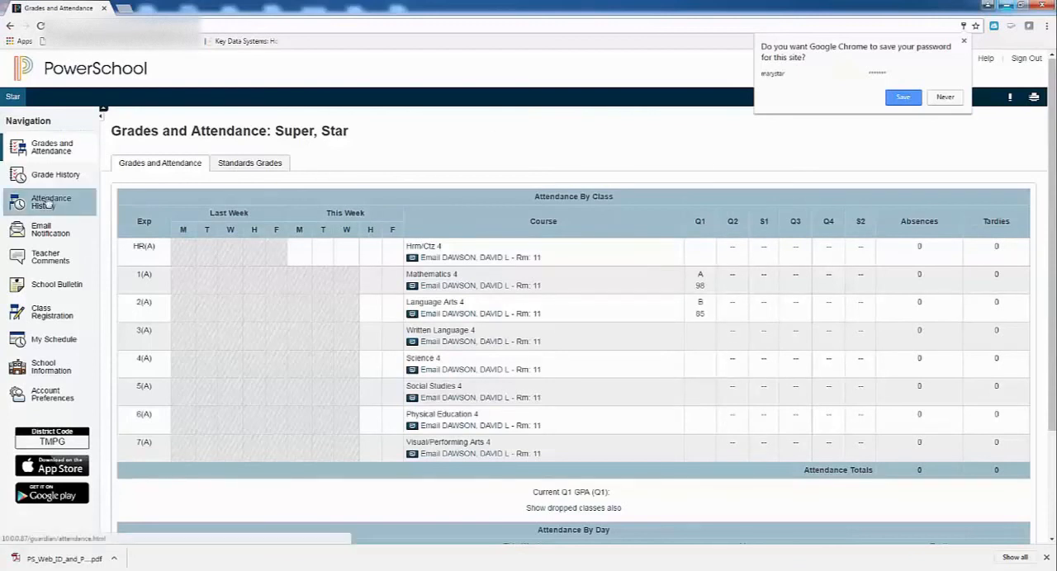
# - Show the student's Meeting Attendance History with weekly attendance per course
pyautogui.click(50, 202)
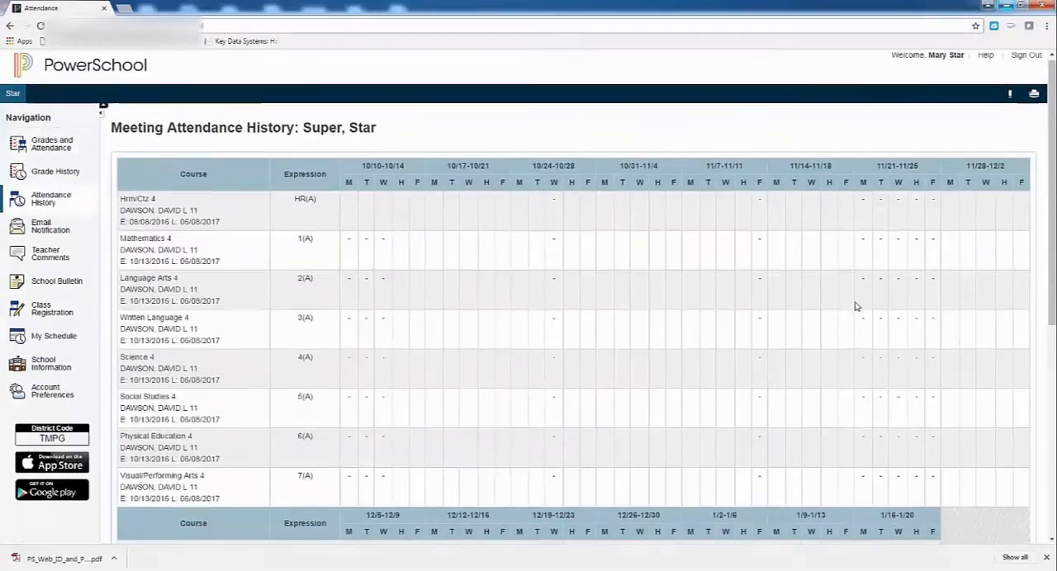
# - Show the student's Teacher Comments page for reporting term Q1
pyautogui.scroll(-3)
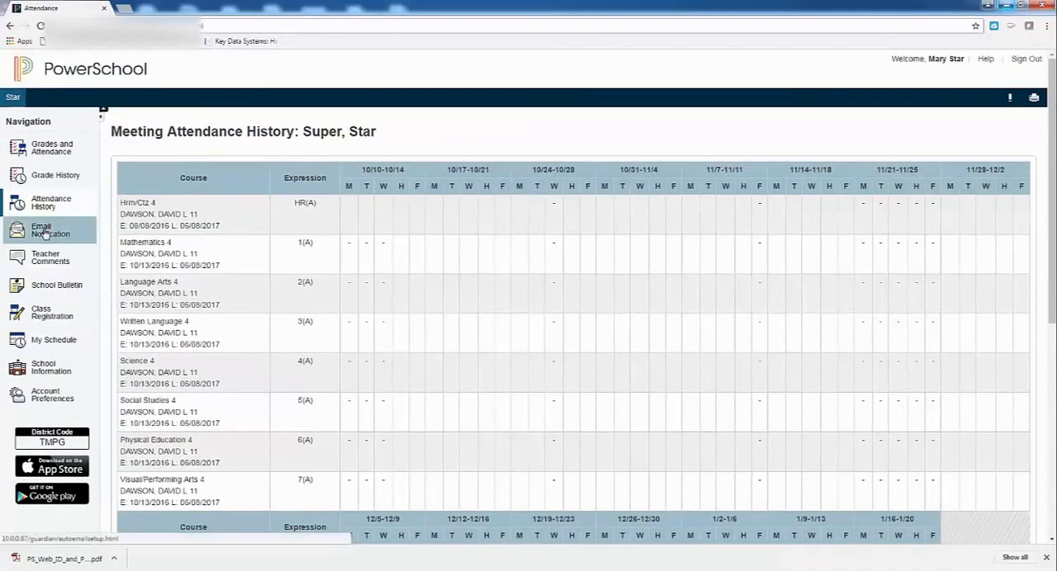
pyautogui.click(45, 257)
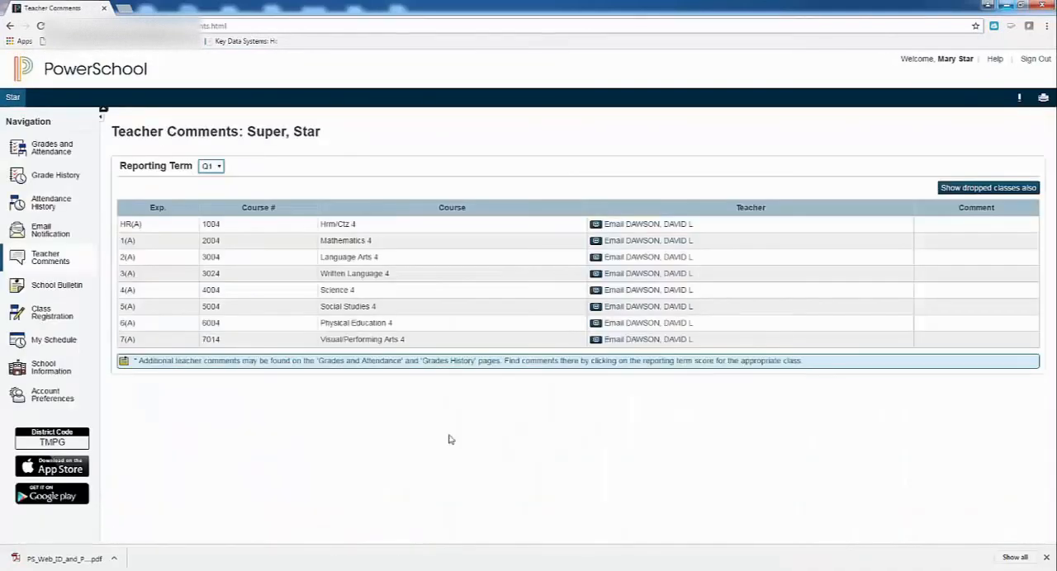
pyautogui.moveTo(627, 248)
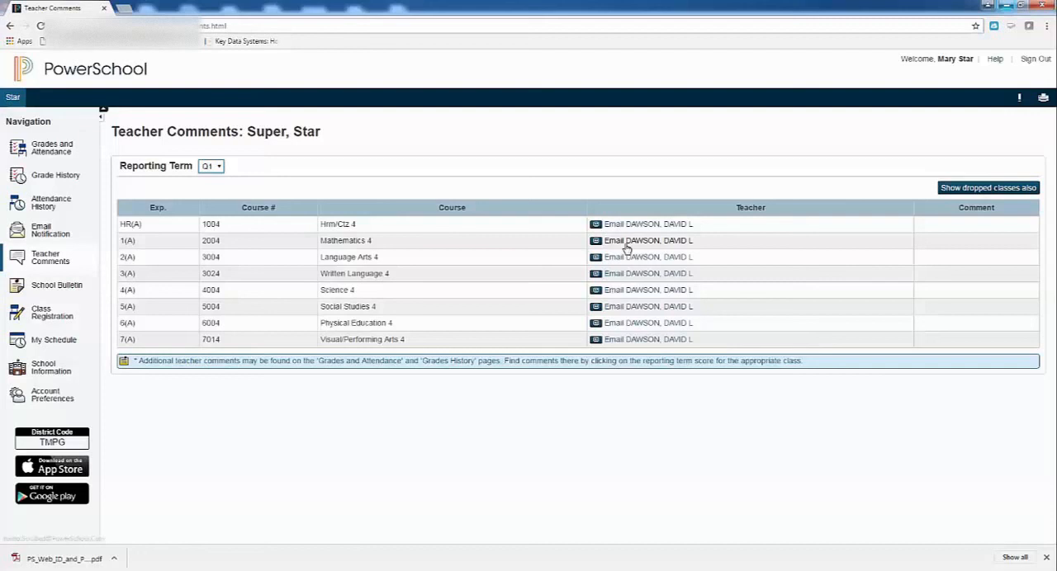
pyautogui.moveTo(334, 243)
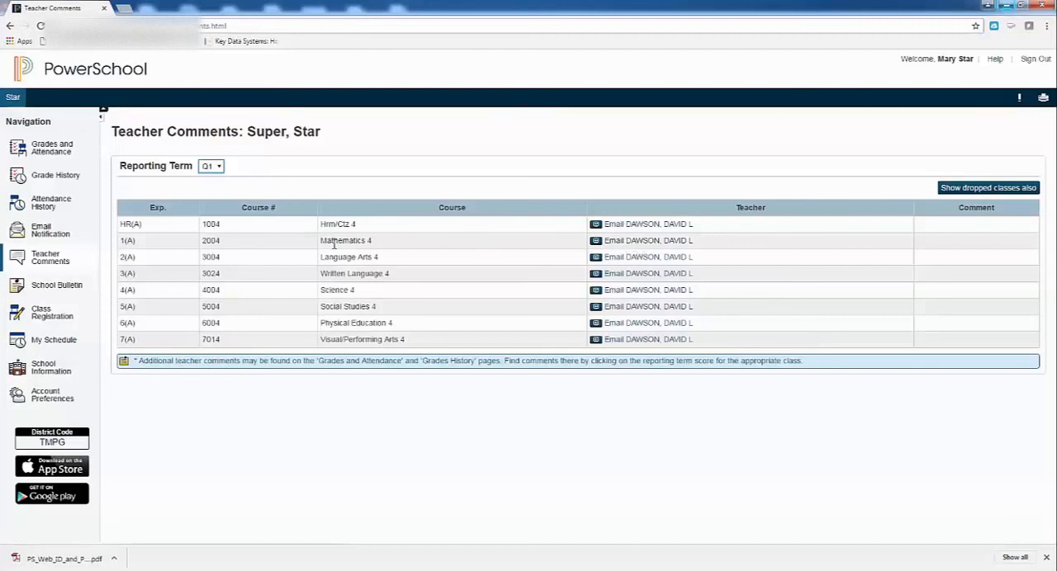
# - Show the parent's Account Preferences profile with name, email, username and password details
pyautogui.click(56, 284)
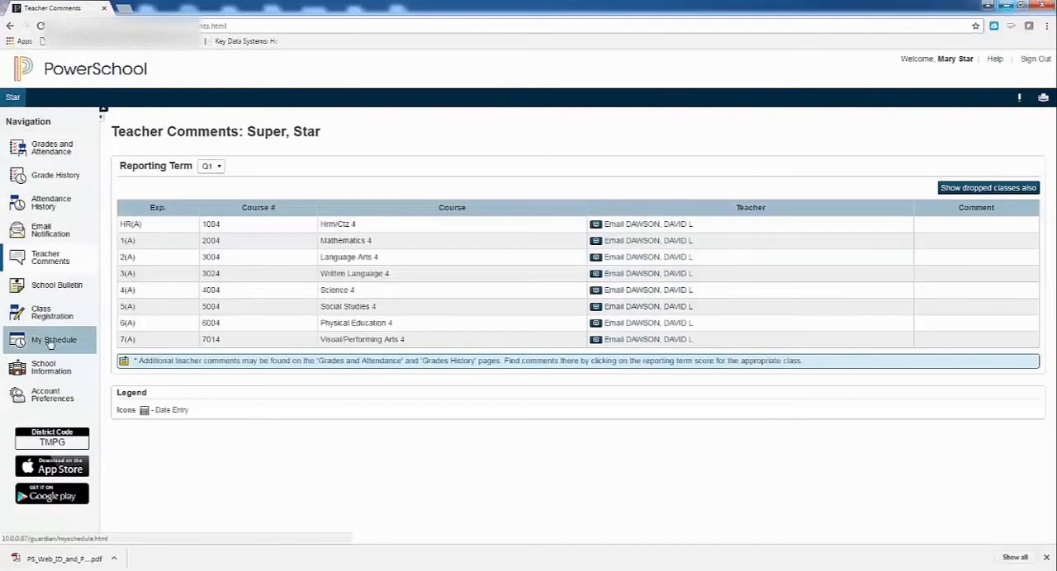
pyautogui.moveTo(56, 344)
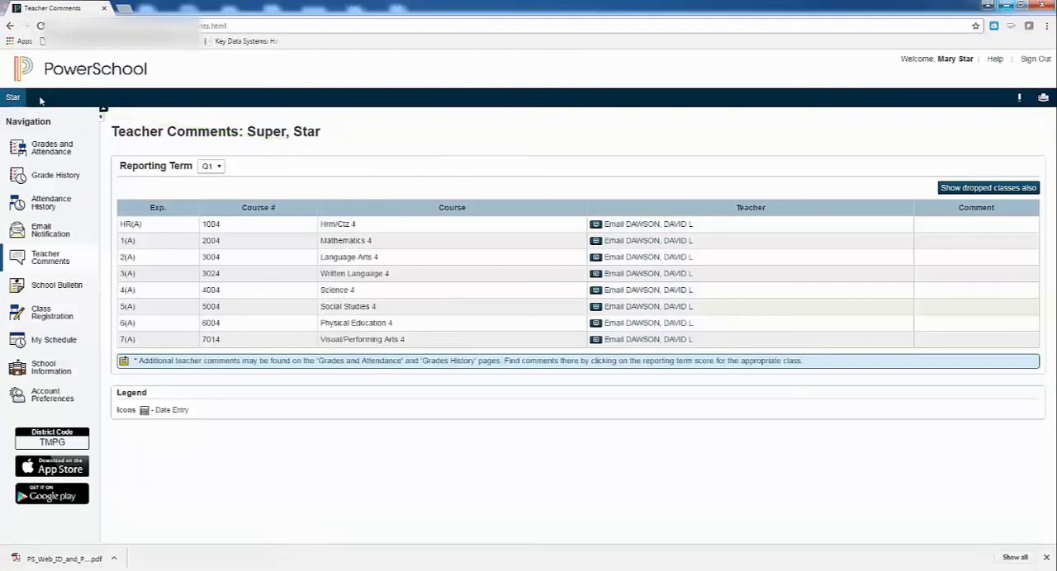
pyautogui.moveTo(153, 106)
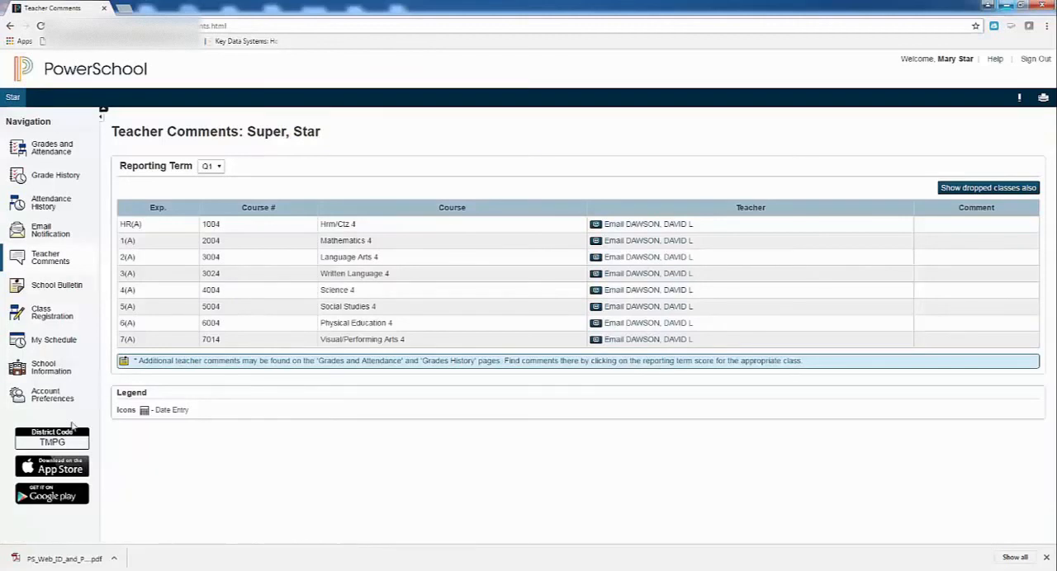
pyautogui.click(47, 394)
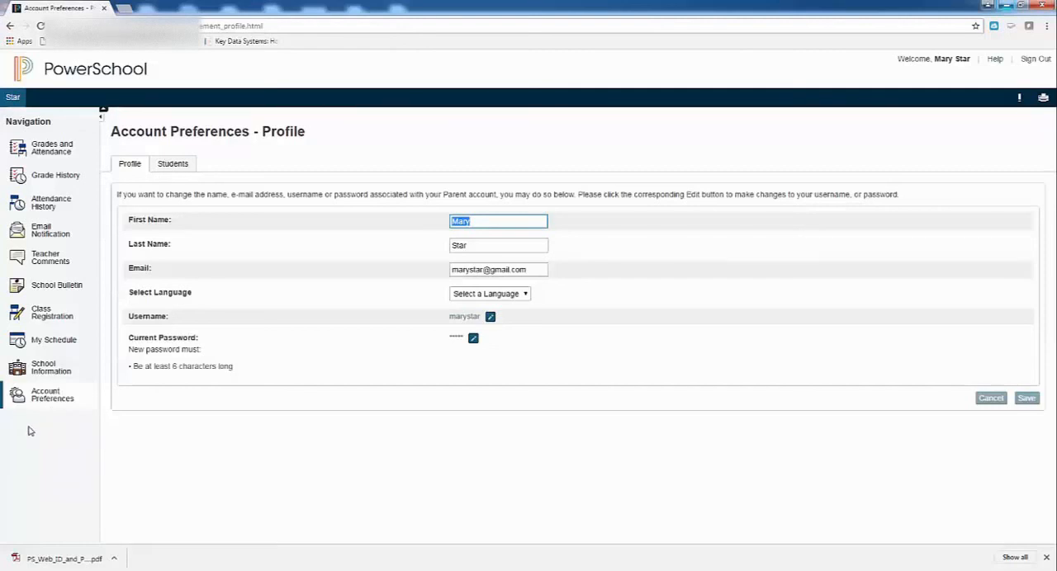
pyautogui.moveTo(42, 443)
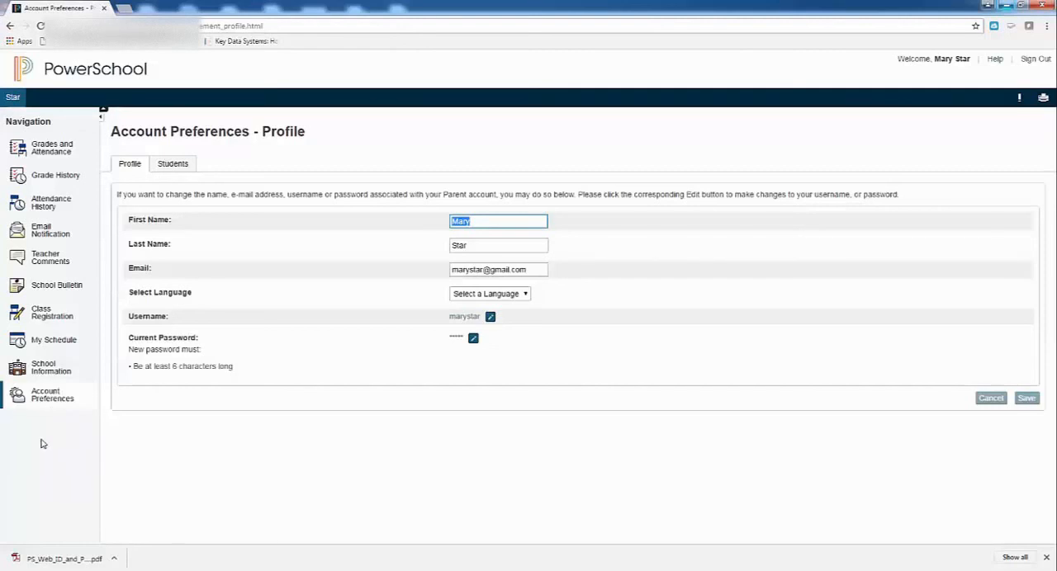
pyautogui.moveTo(43, 431)
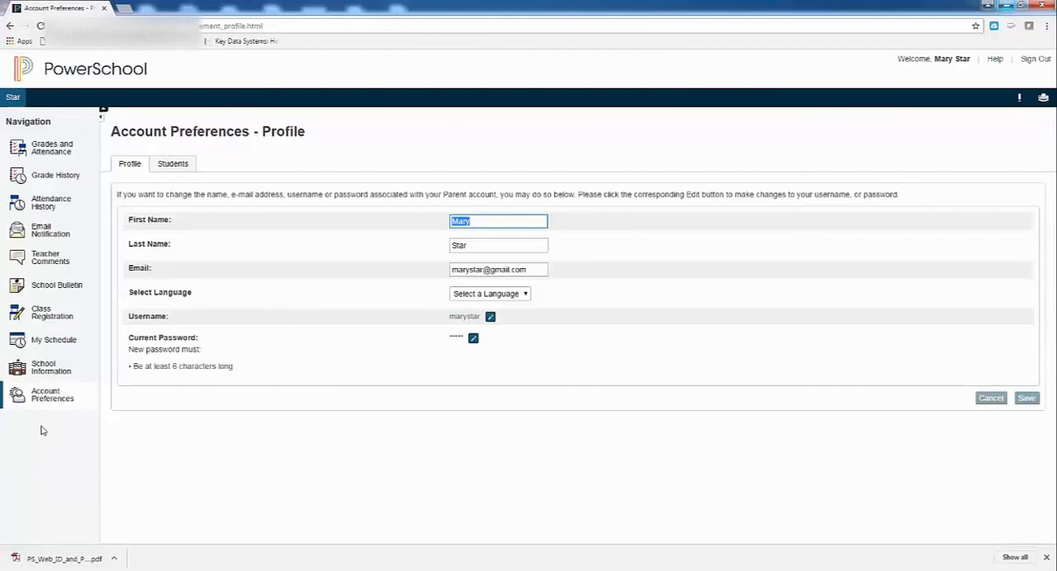
pyautogui.moveTo(51, 457)
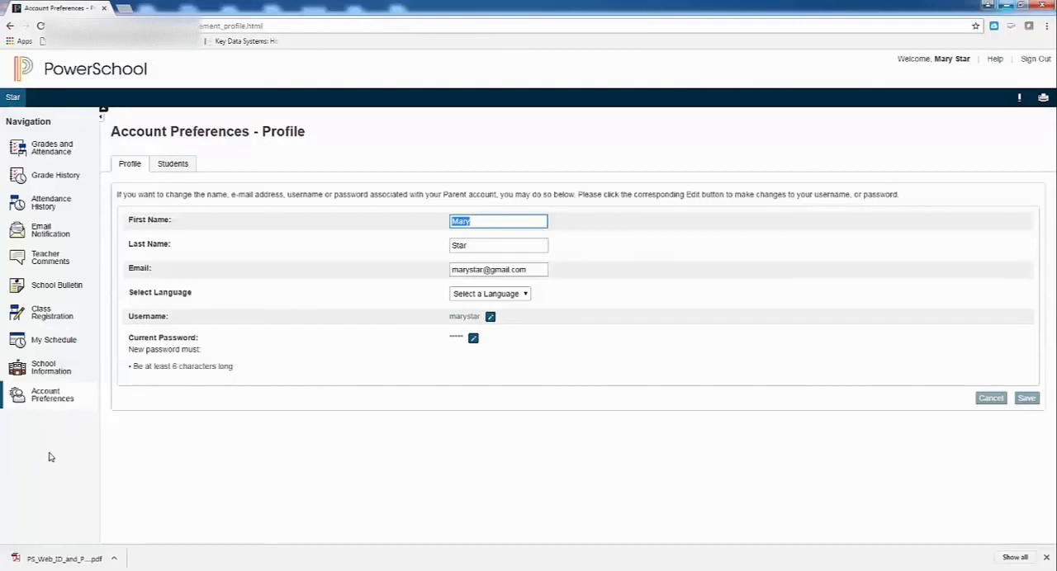
pyautogui.moveTo(51, 154)
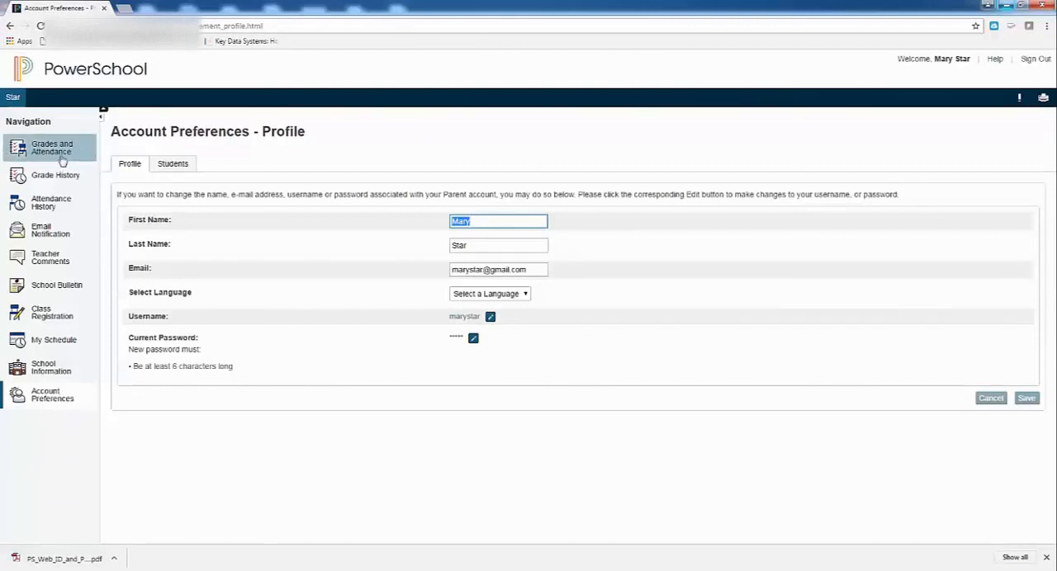
# - Show Grade History with Q1 grades: Language Arts 4 B (85) and Mathematics 4 A (98)
pyautogui.click(51, 147)
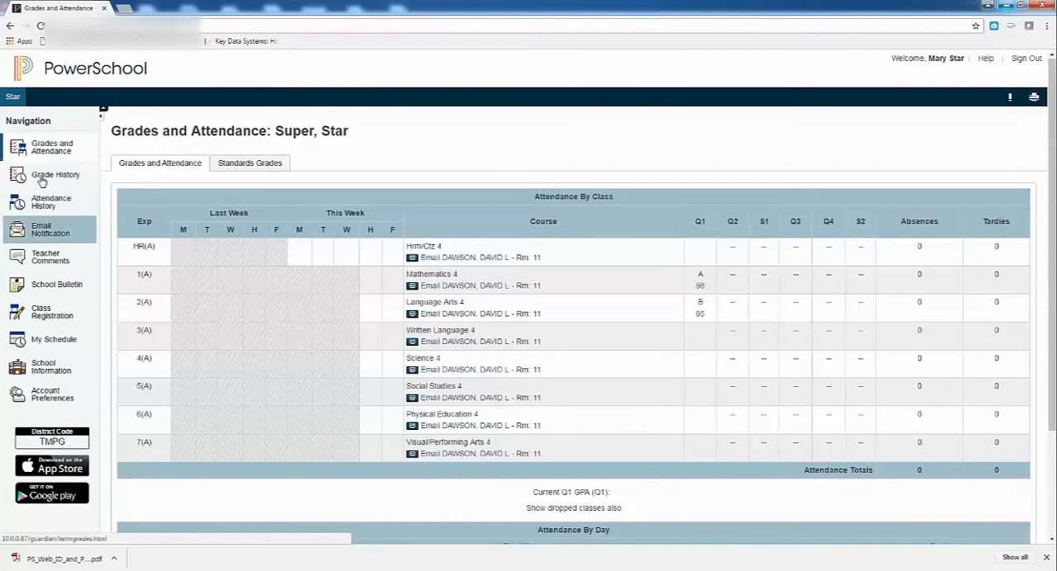
pyautogui.click(55, 175)
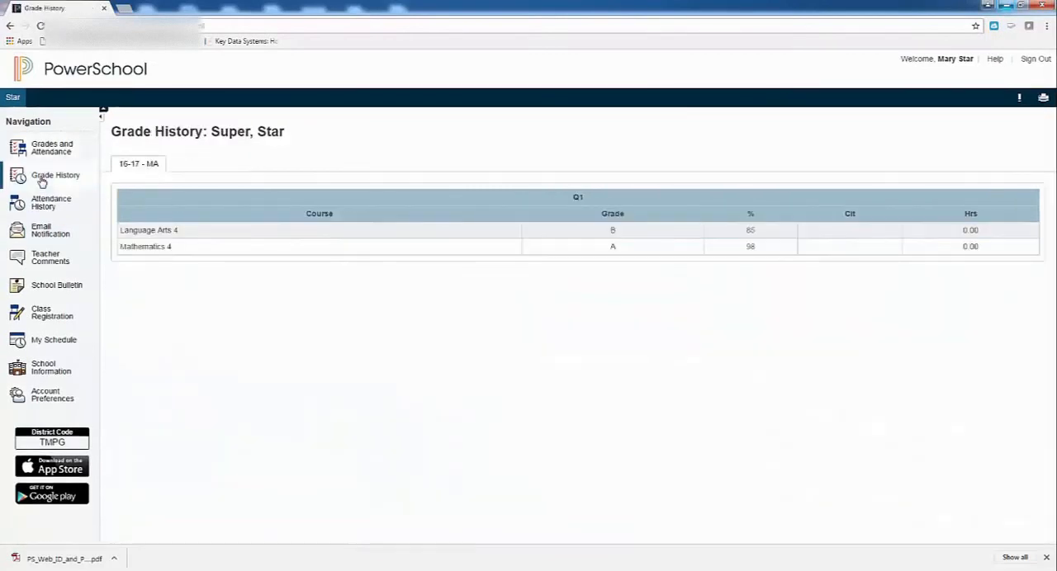